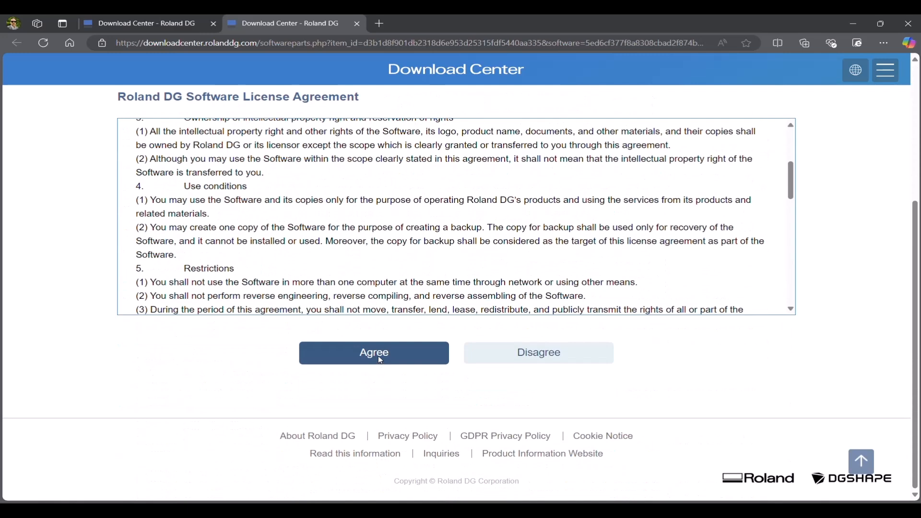
- Agree to the Roland DG license and return to the DWX-53D downloads list
{"action": "left_click", "coordinate": [373, 352]}
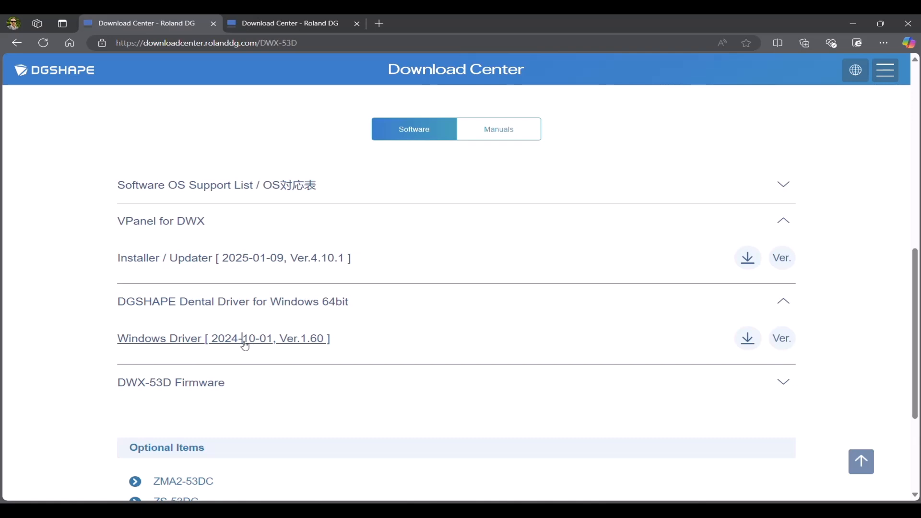